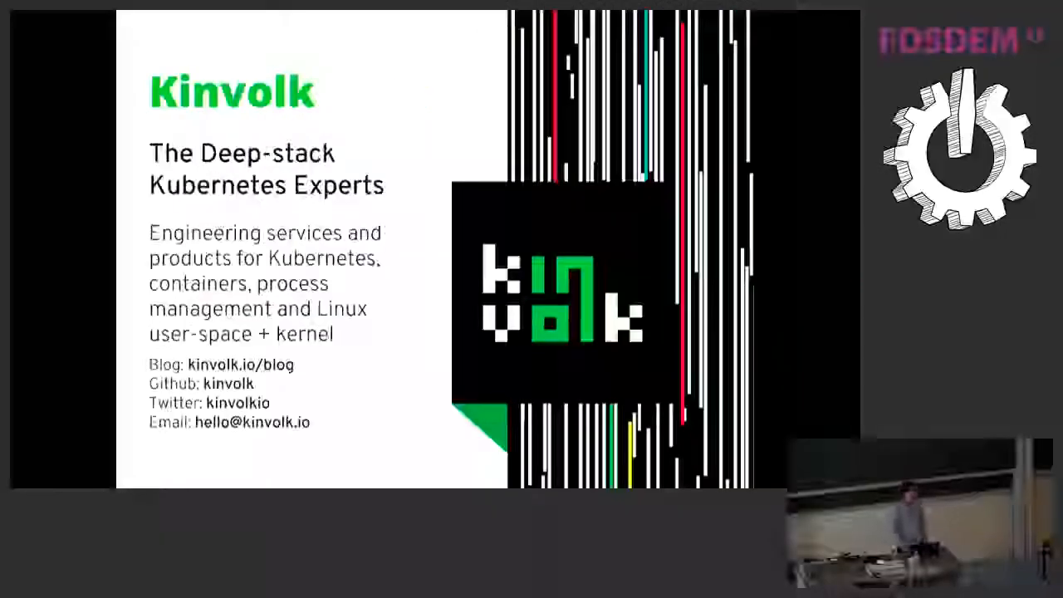
Advance from the Kinvolk intro slide to the talk's Plan slide.
{"action": "key", "text": "Right"}
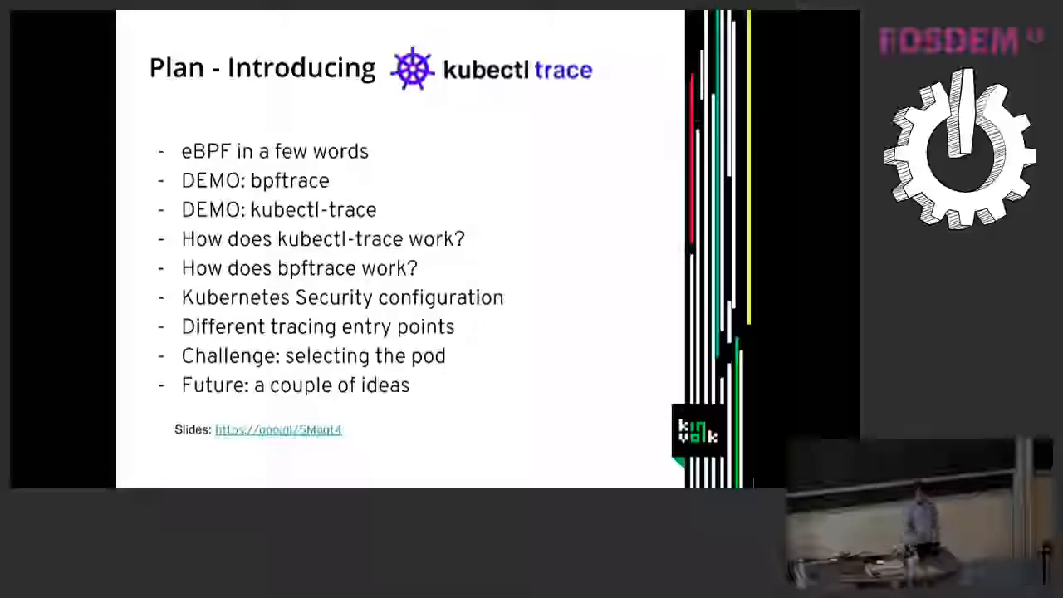
{"action": "key", "text": "Right"}
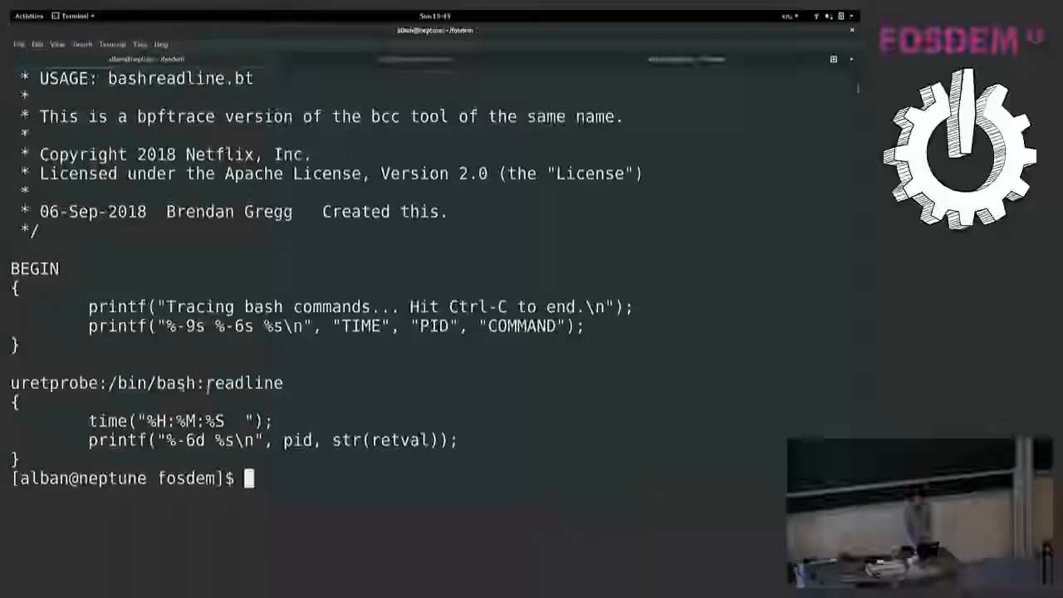
Highlight readline in the script and run sudo bpftrace ./bashreadline.bt.
{"action": "double_click", "coordinate": [243, 382]}
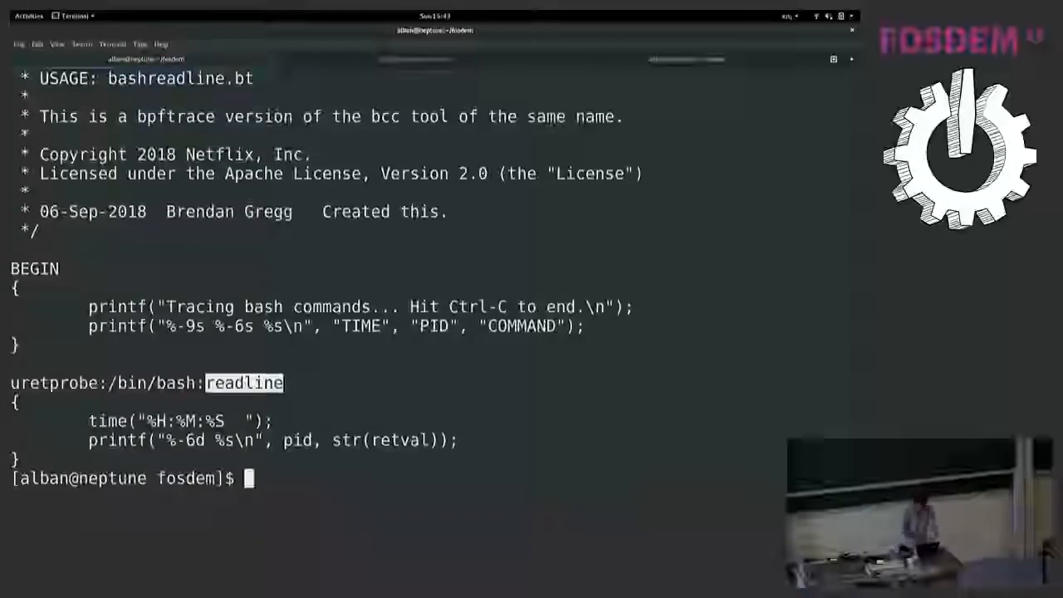
{"action": "type", "text": "sudo bpftrace ./bashreadline.bt"}
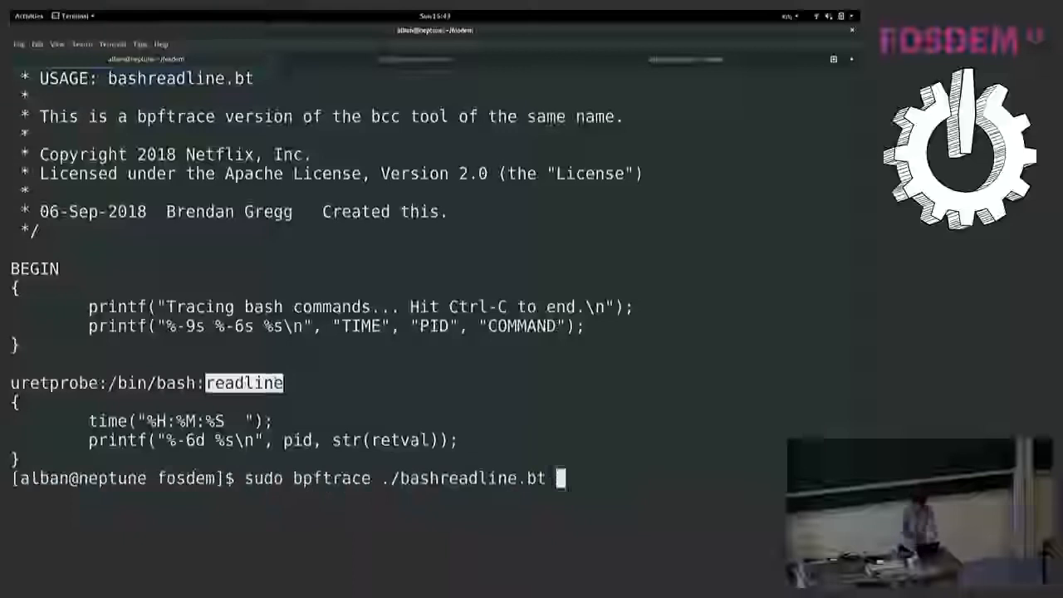
{"action": "key", "text": "Return"}
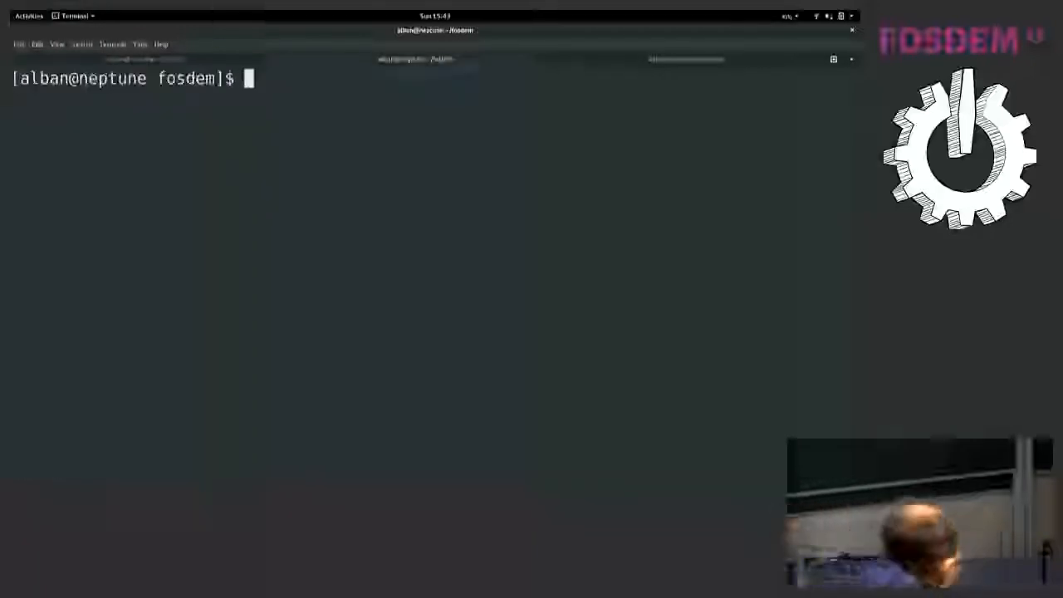
Run test commands like echo hello and a mistyped eho hello for the tracer to catch.
{"action": "type", "text": "e"}
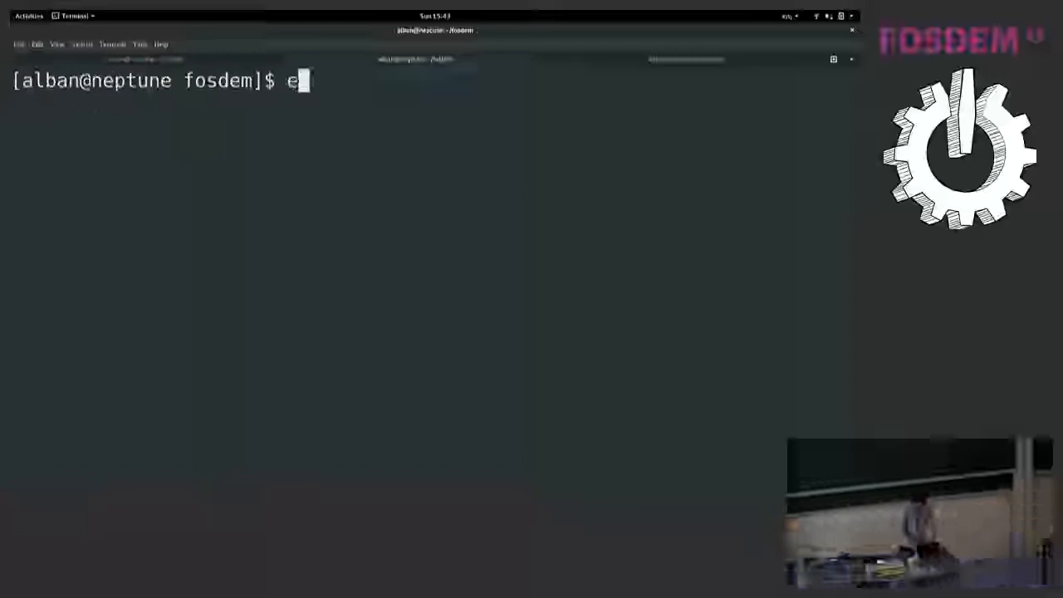
{"action": "type", "text": "cho hello"}
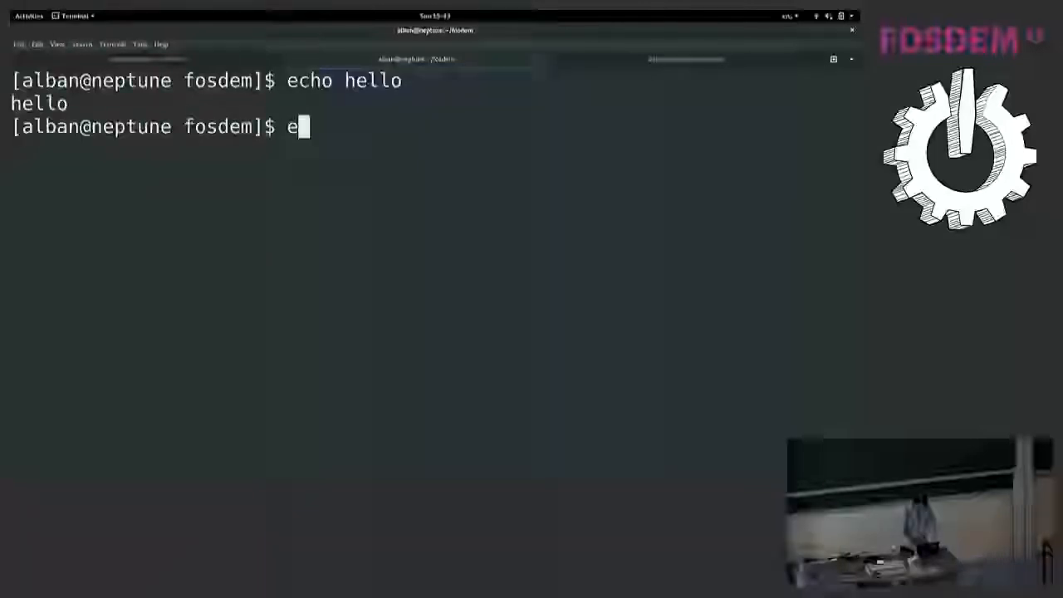
{"action": "type", "text": "ho hello"}
{"action": "type", "text": "pwd"}
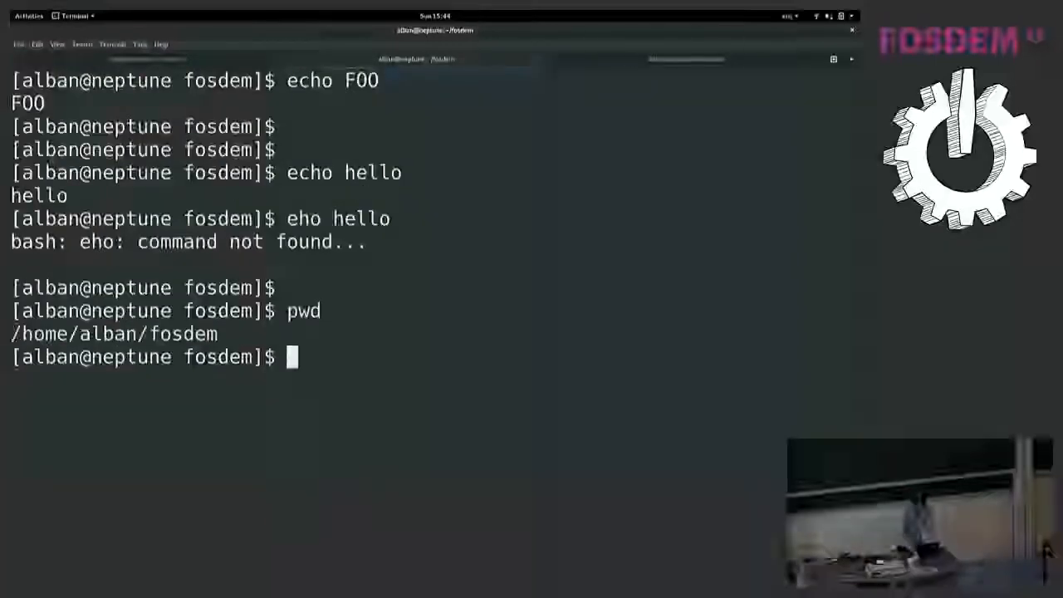
{"action": "key", "text": "Return"}
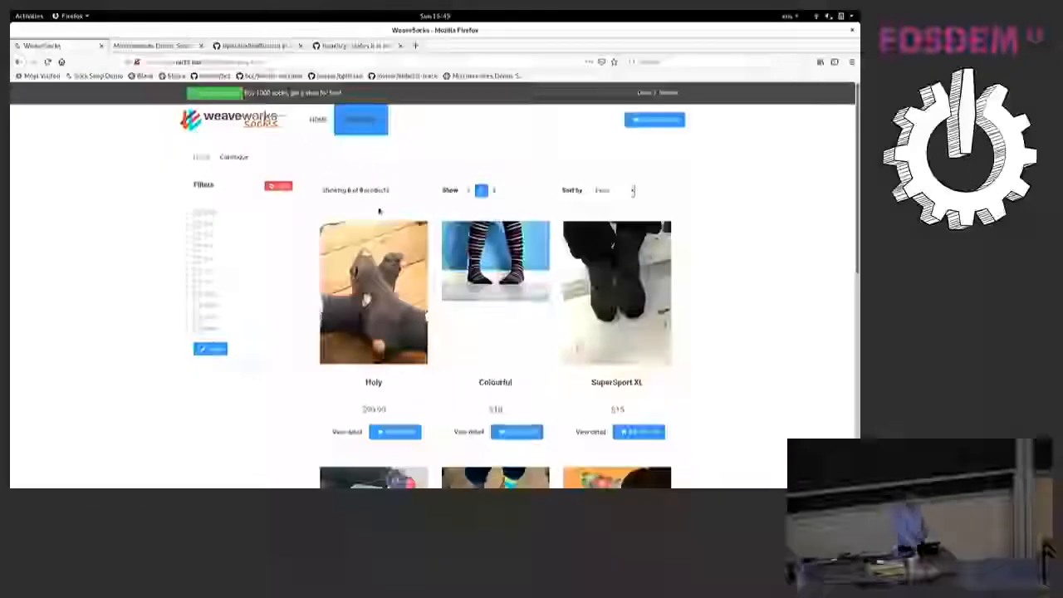
Show the sock shop's Catalogue product listing as the workload to trace.
{"action": "left_click", "coordinate": [280, 186]}
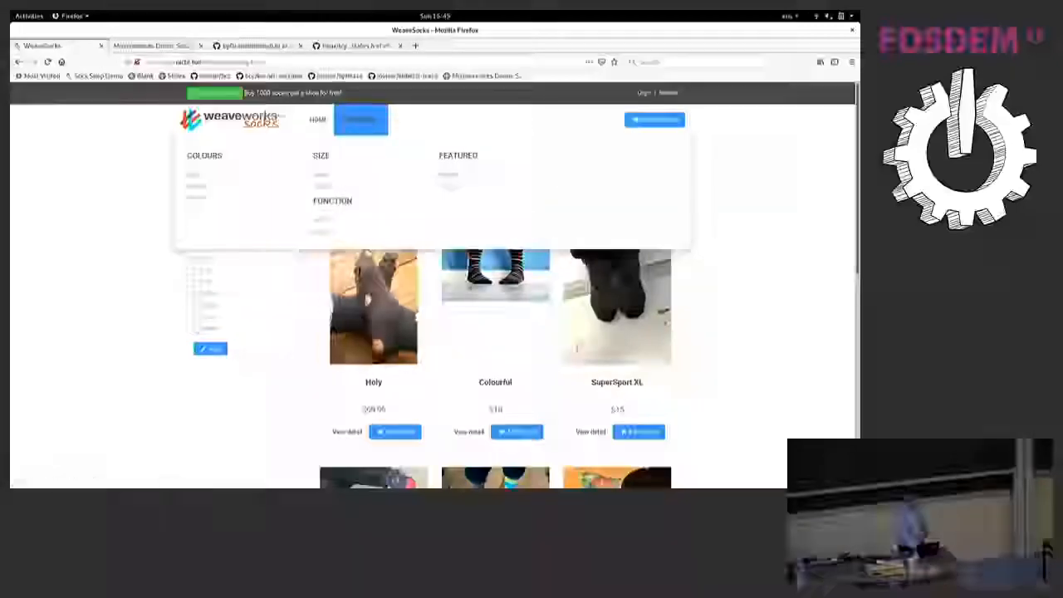
{"action": "left_click", "coordinate": [372, 306]}
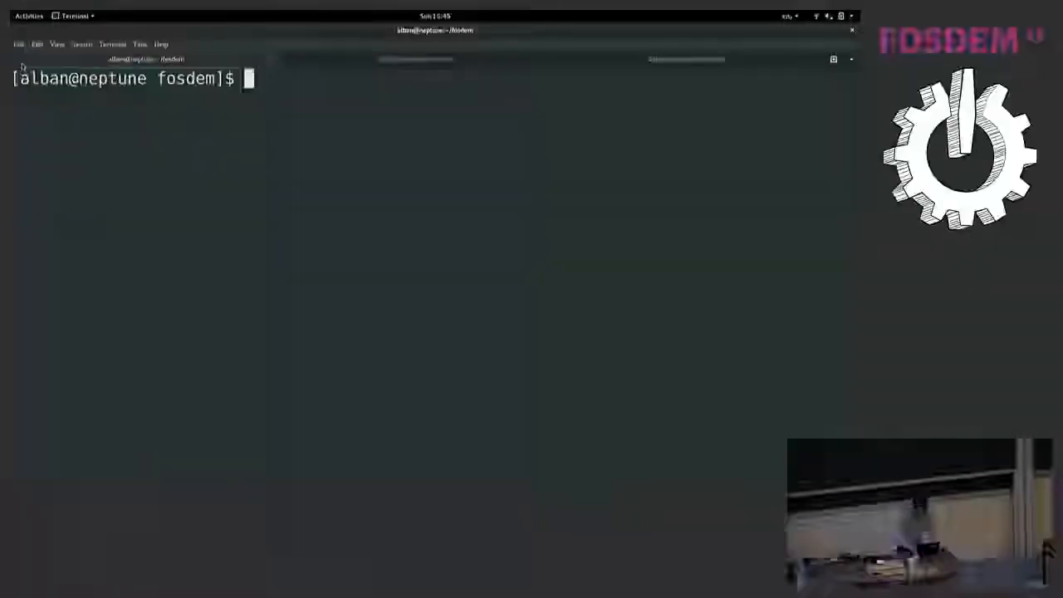
List sock-shop pods with kubectl and echo the front-end pod's node and cgroup path.
{"action": "key", "text": "ctrl+r"}
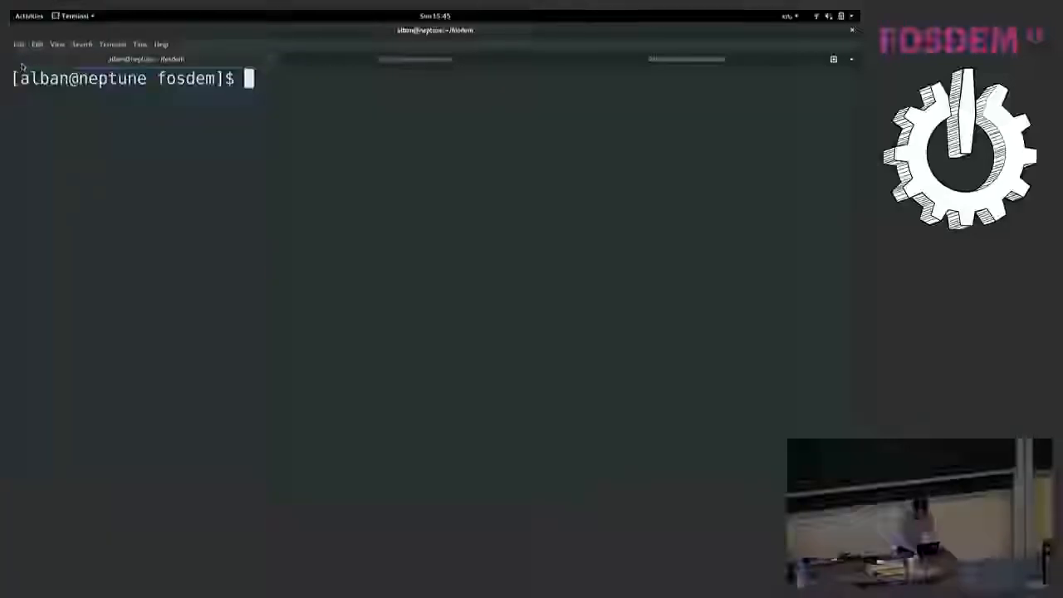
{"action": "type", "text": "kubectl get pod -n sock-shop"}
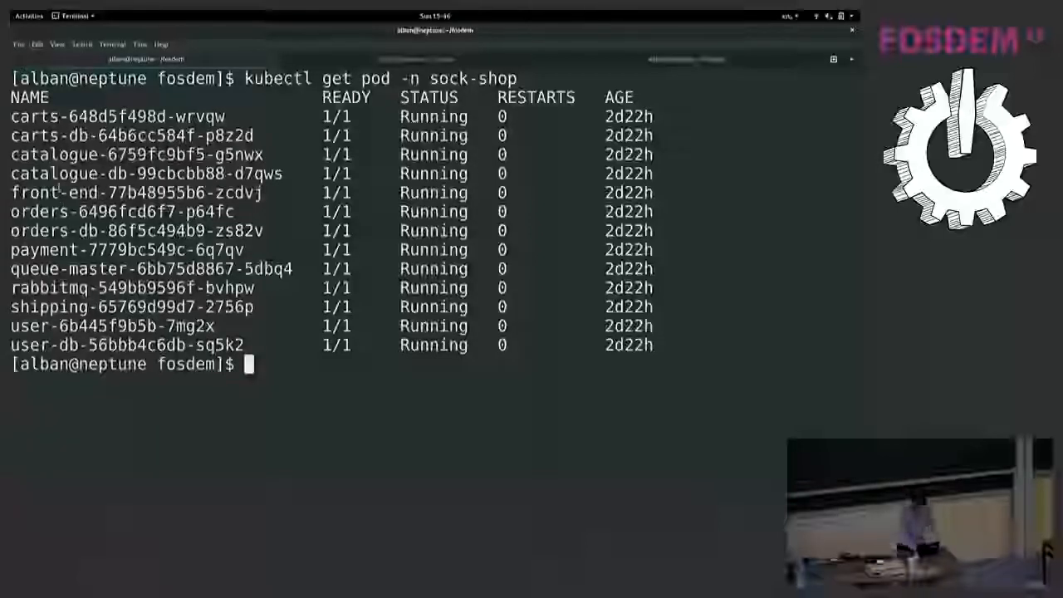
{"action": "type", "text": "echo $POD running on node $NODE under cgroup $CGR"}
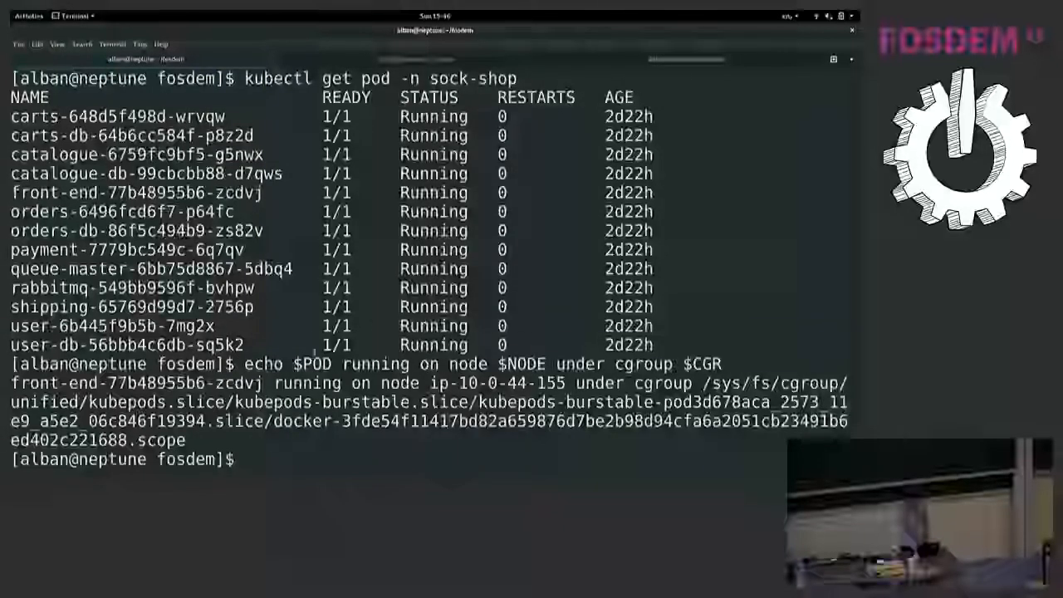
{"action": "double_click", "coordinate": [136, 382]}
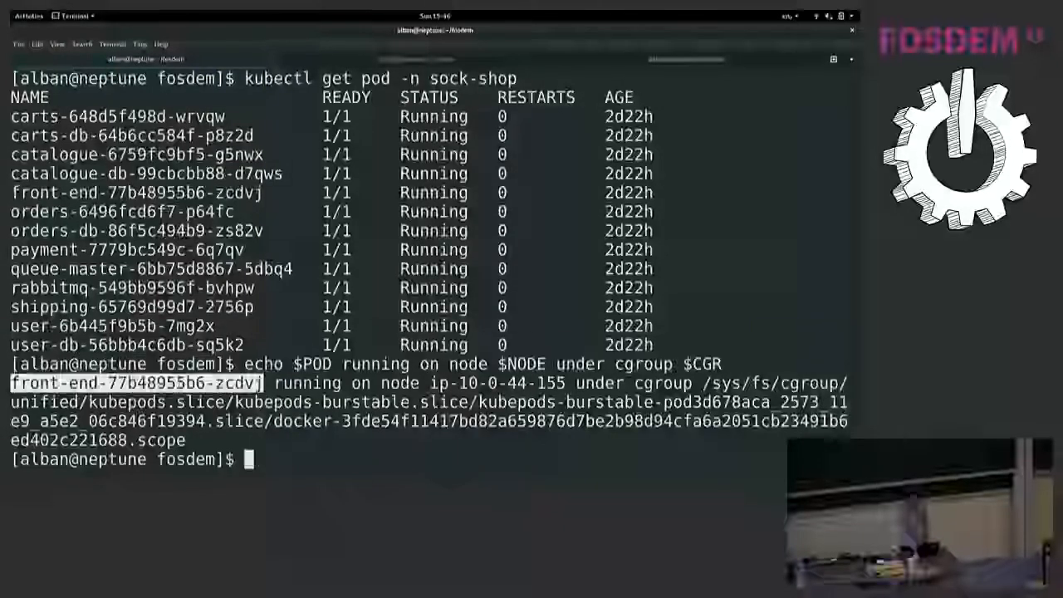
{"action": "double_click", "coordinate": [495, 382]}
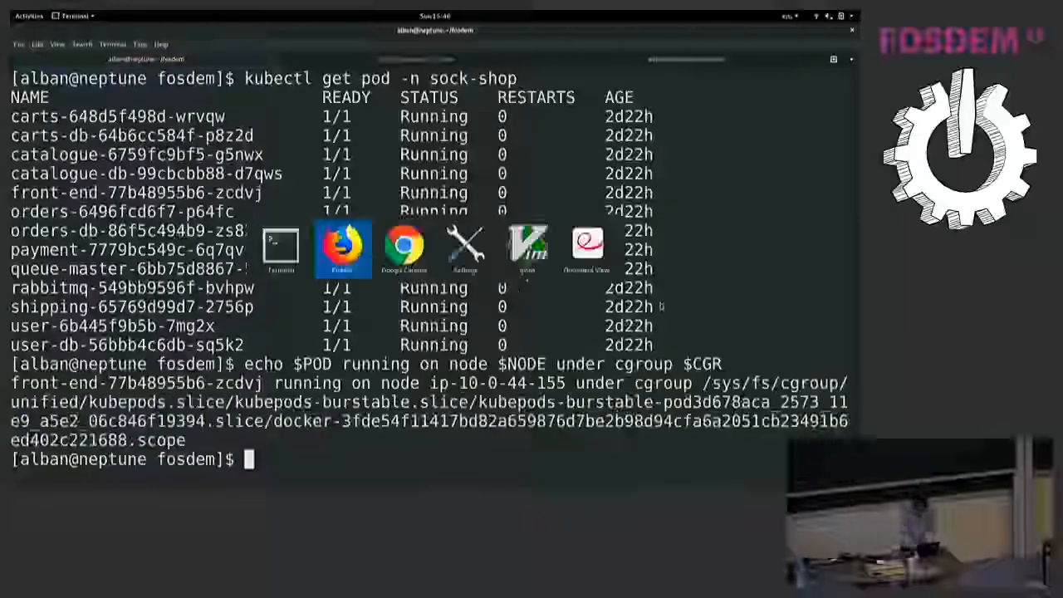
Review the kubectl trace run --attach command with its kprobe:do_sys_open cgroupid filter.
{"action": "left_click", "coordinate": [528, 246]}
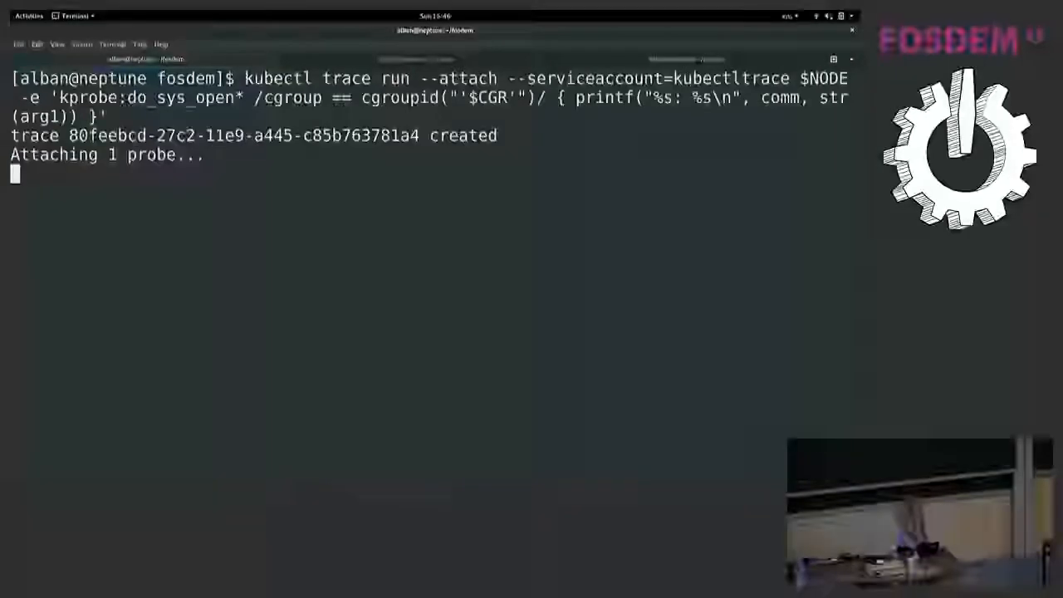
{"action": "double_click", "coordinate": [279, 78]}
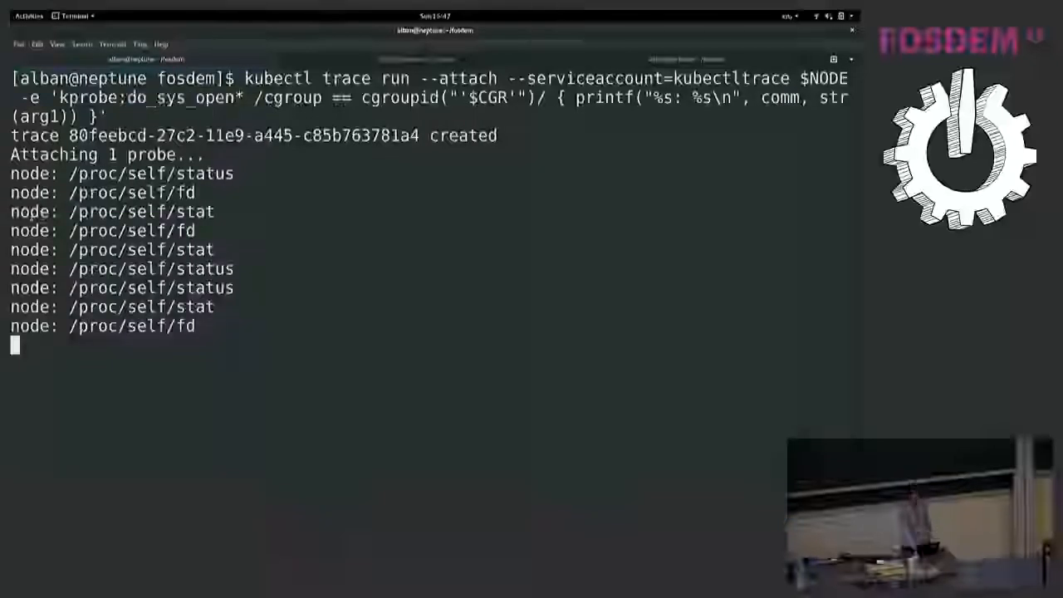
{"action": "double_click", "coordinate": [30, 211]}
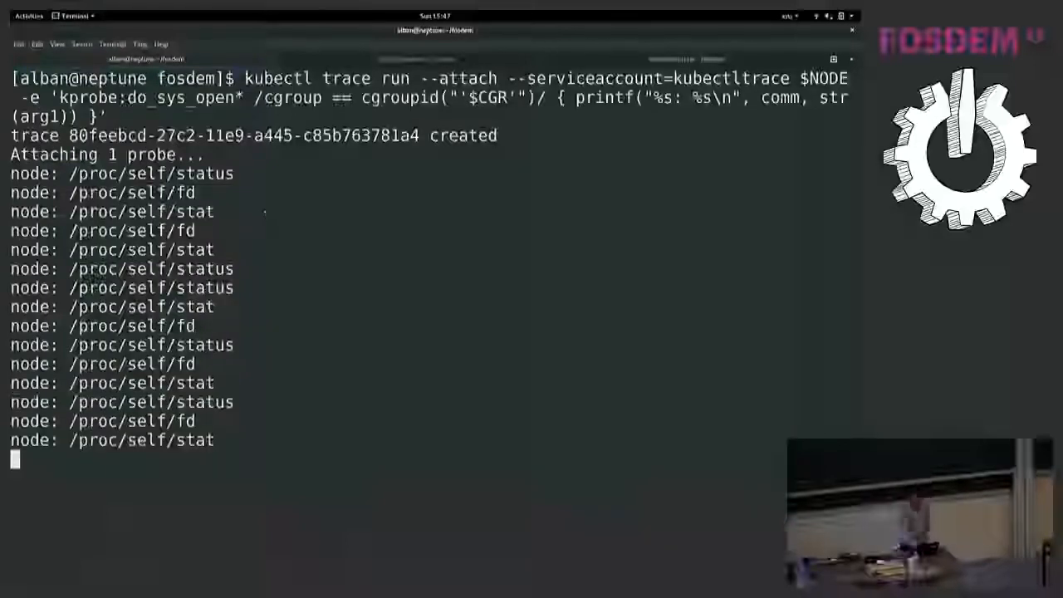
{"action": "double_click", "coordinate": [290, 96]}
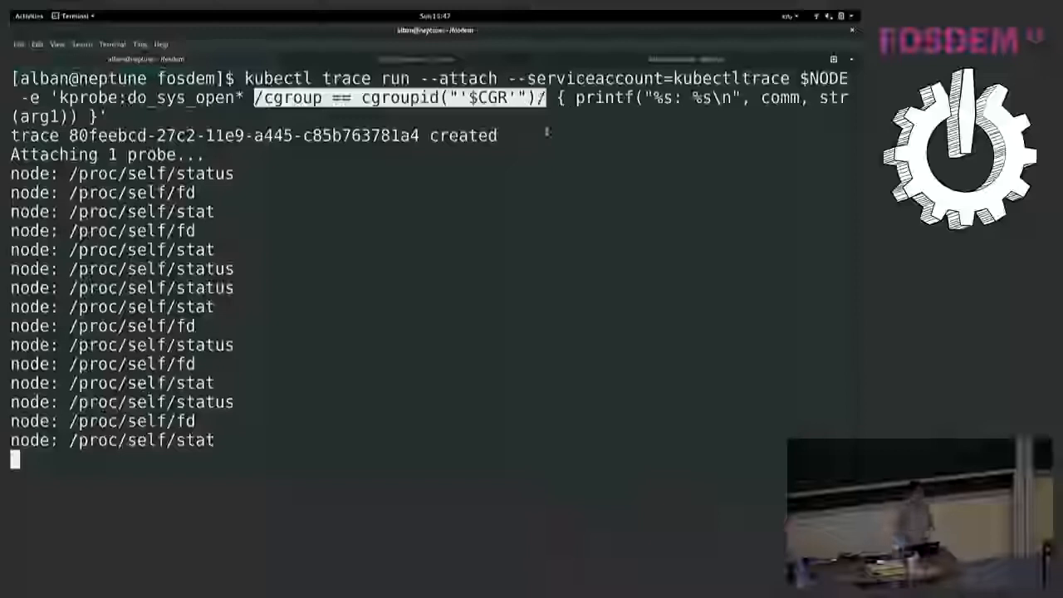
{"action": "scroll", "scroll_direction": "down", "scroll_amount": 3}
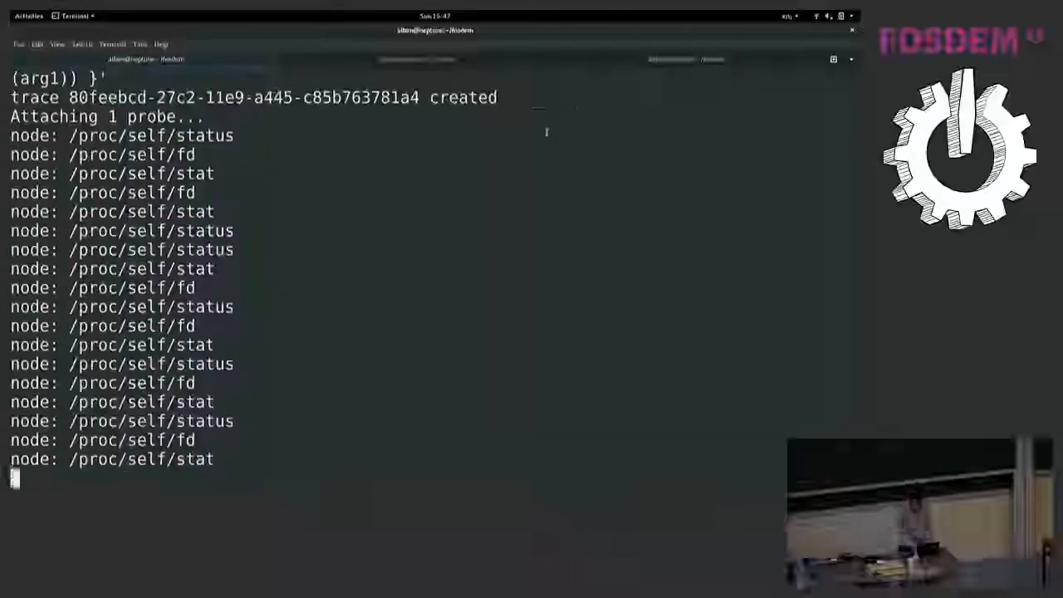
Stop the running trace, rerun it, and mark the cgroup filter in the command.
{"action": "type", "text": "?"}
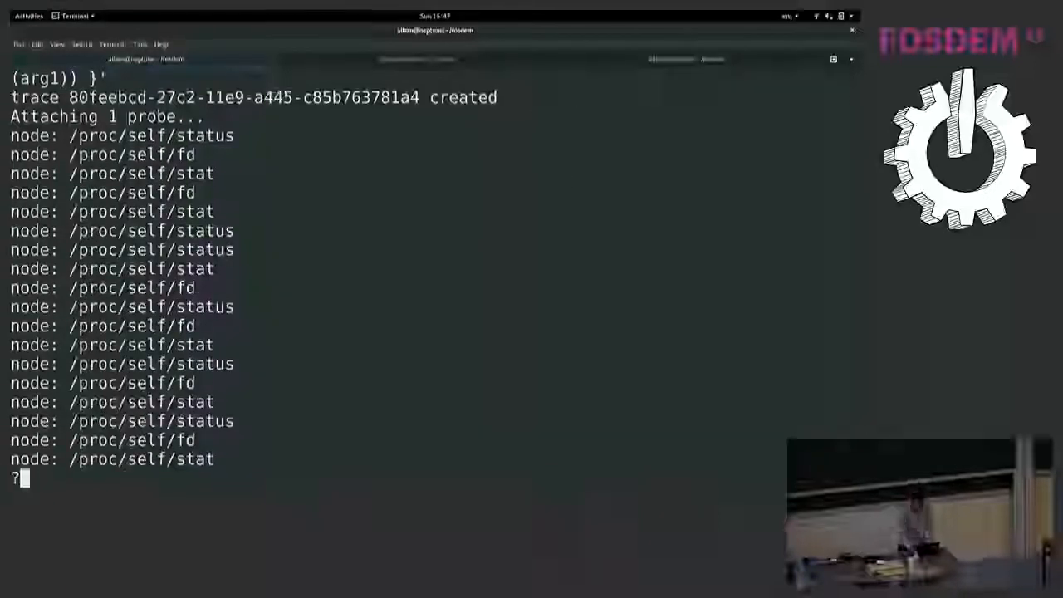
{"action": "key", "text": "ctrl+c"}
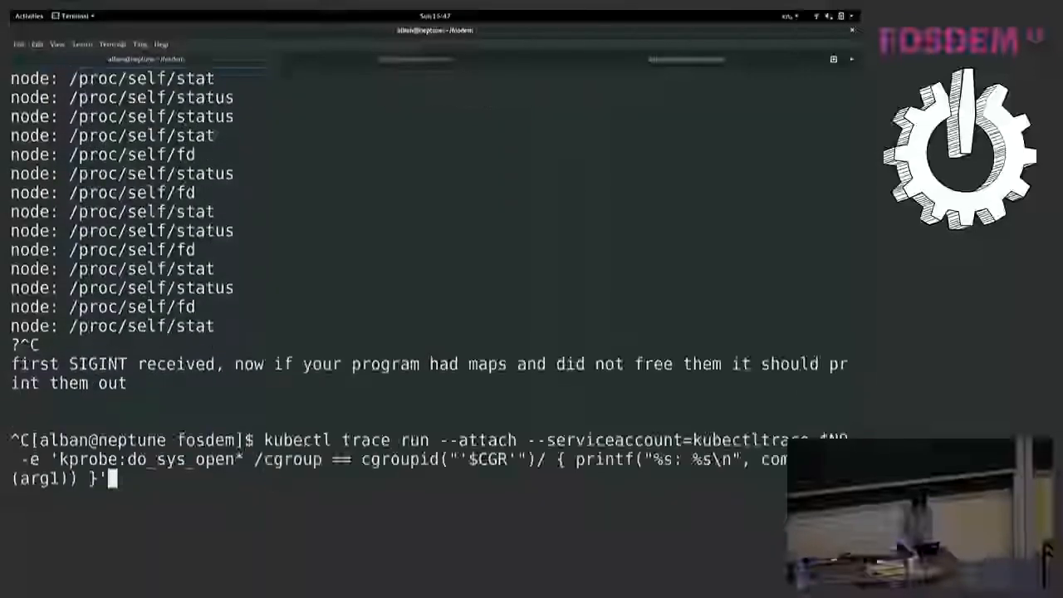
{"action": "key", "text": "Return"}
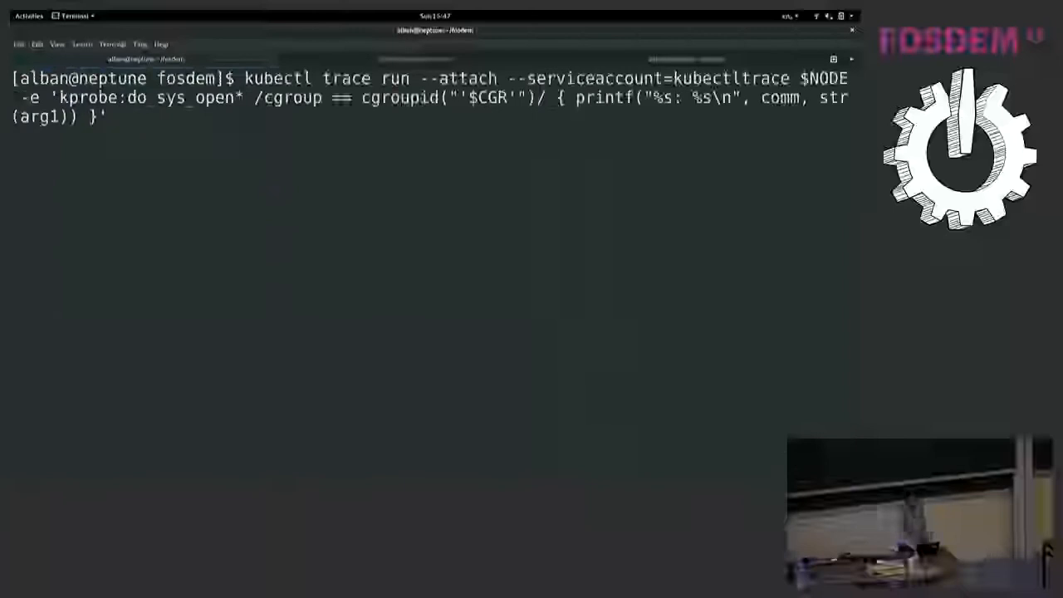
{"action": "left_click_drag", "start_coordinate": [256, 97], "coordinate": [444, 96]}
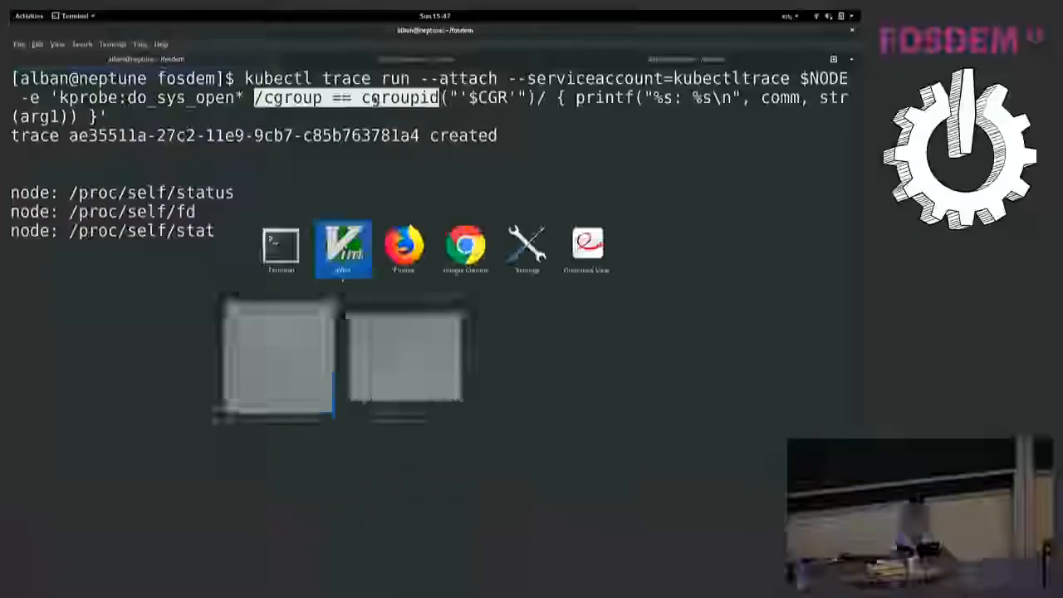
Scroll the trace output showing the node process opening /etc/hosts and /etc/resolv.conf.
{"action": "left_click", "coordinate": [406, 246]}
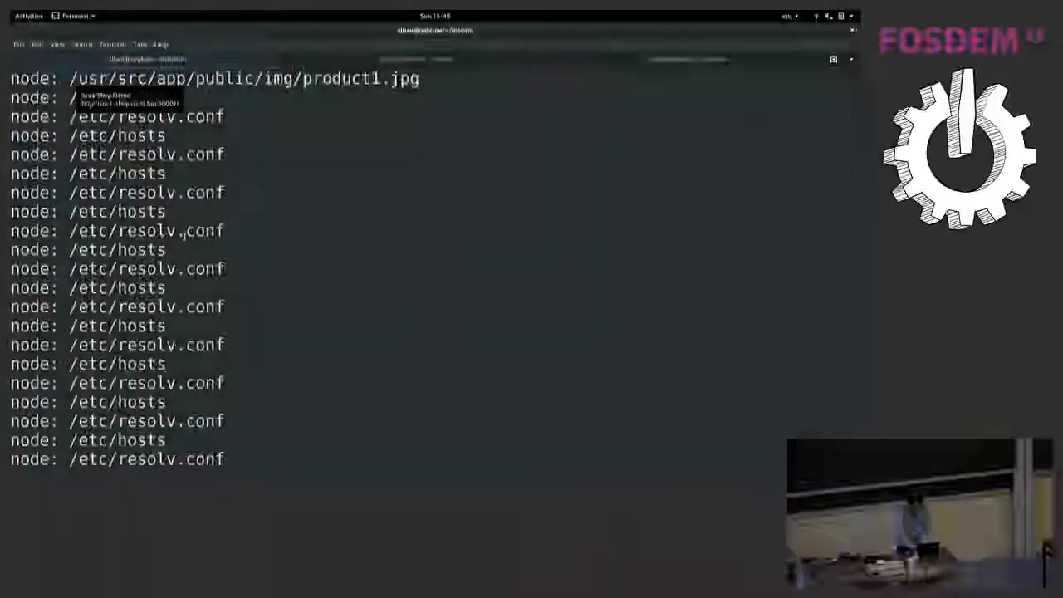
{"action": "scroll", "scroll_direction": "down", "scroll_amount": 3}
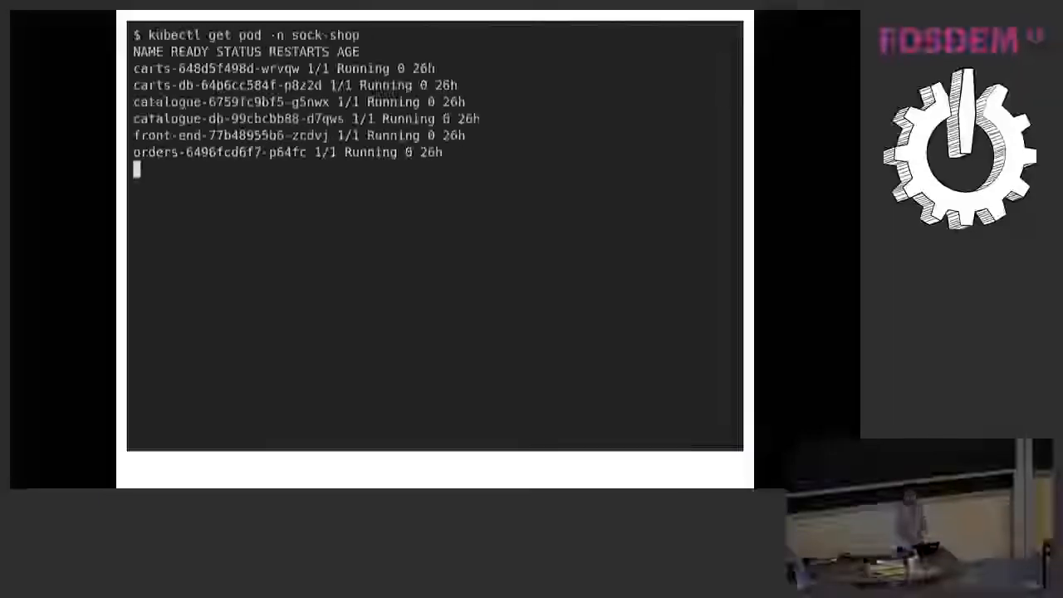
Enter POD=front-end-77b48955 while moving to the tracing entry points slide.
{"action": "type", "text": "POD=front-end-77b48955"}
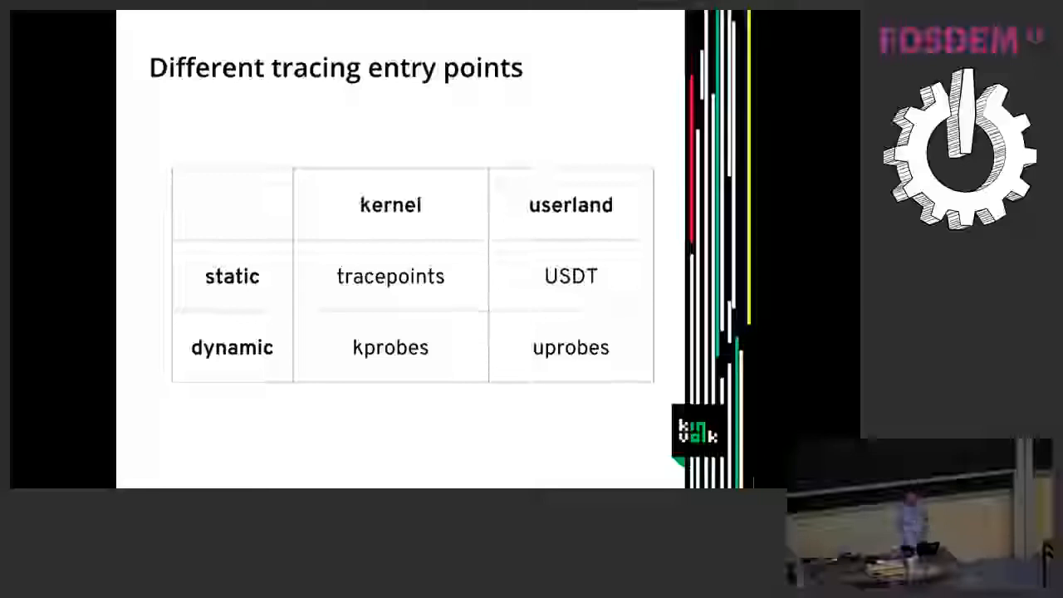
Advance through the tracepoints diagram slides before returning to the terminal.
{"action": "key", "text": "Right"}
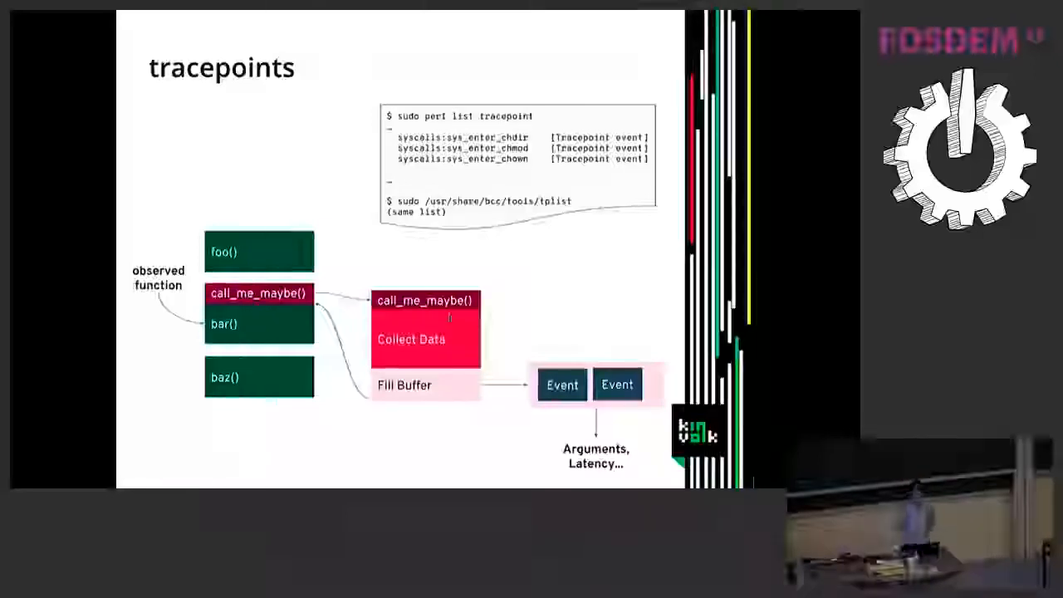
{"action": "key", "text": "Right"}
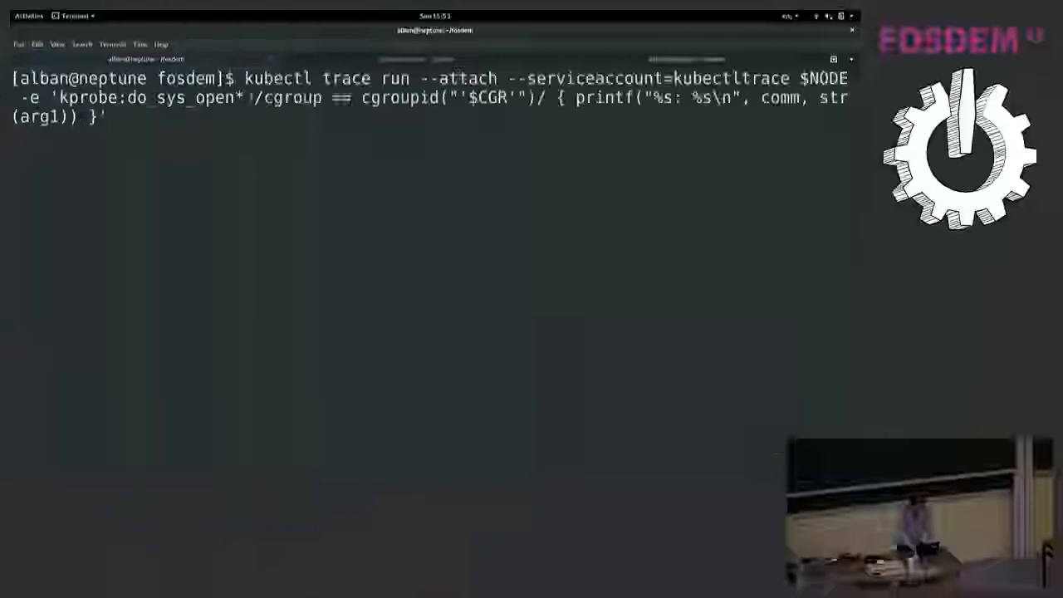
{"action": "left_click_drag", "start_coordinate": [253, 96], "coordinate": [547, 97]}
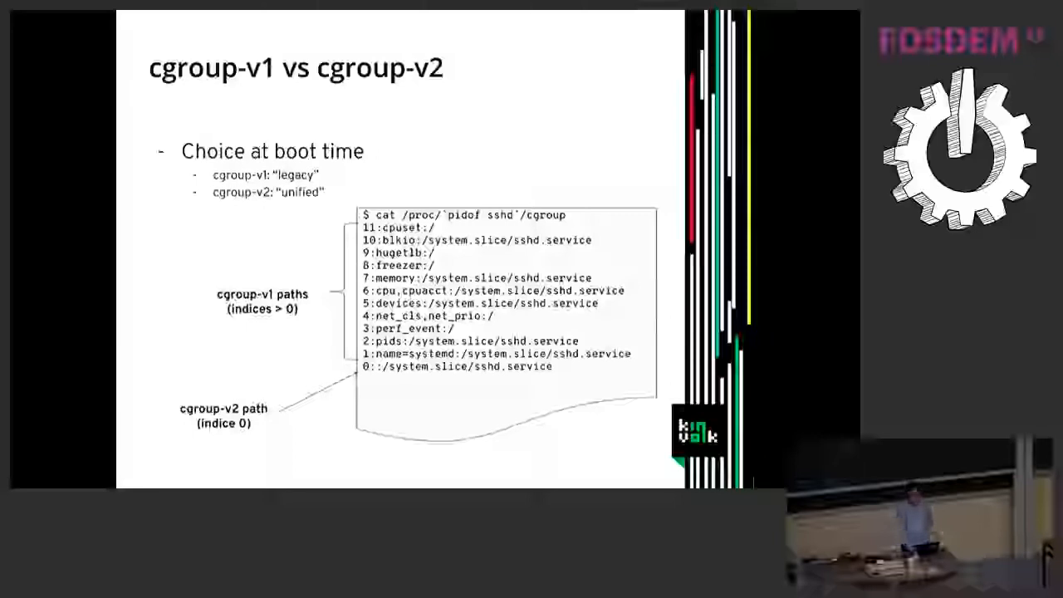
Advance to the cgroup-v1 vs cgroup-v2 slide comparing indexed paths with the unified index-0 path.
{"action": "key", "text": "Right"}
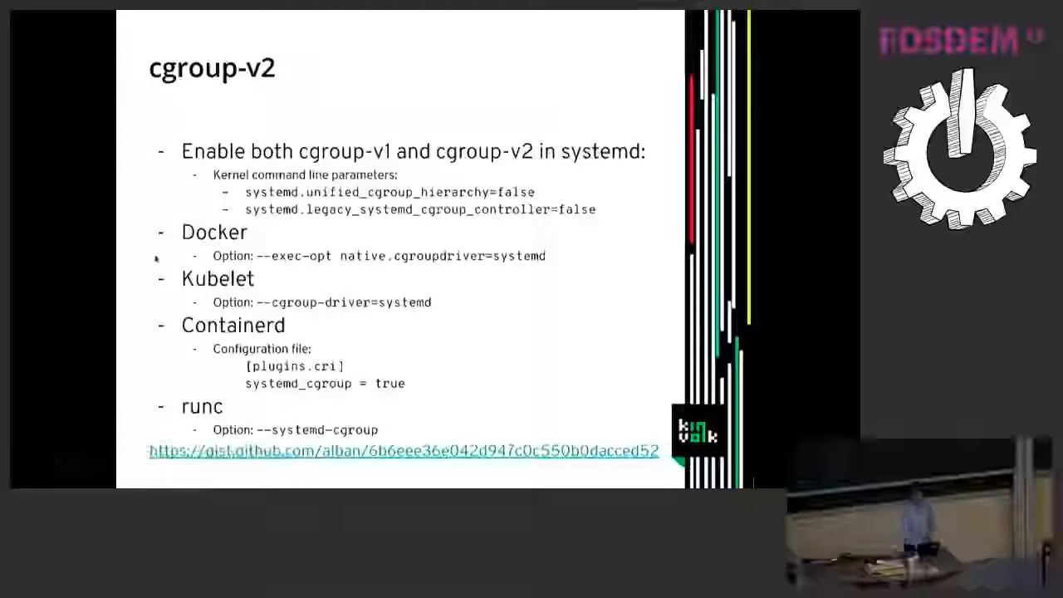
{"action": "mouse_move", "coordinate": [511, 264]}
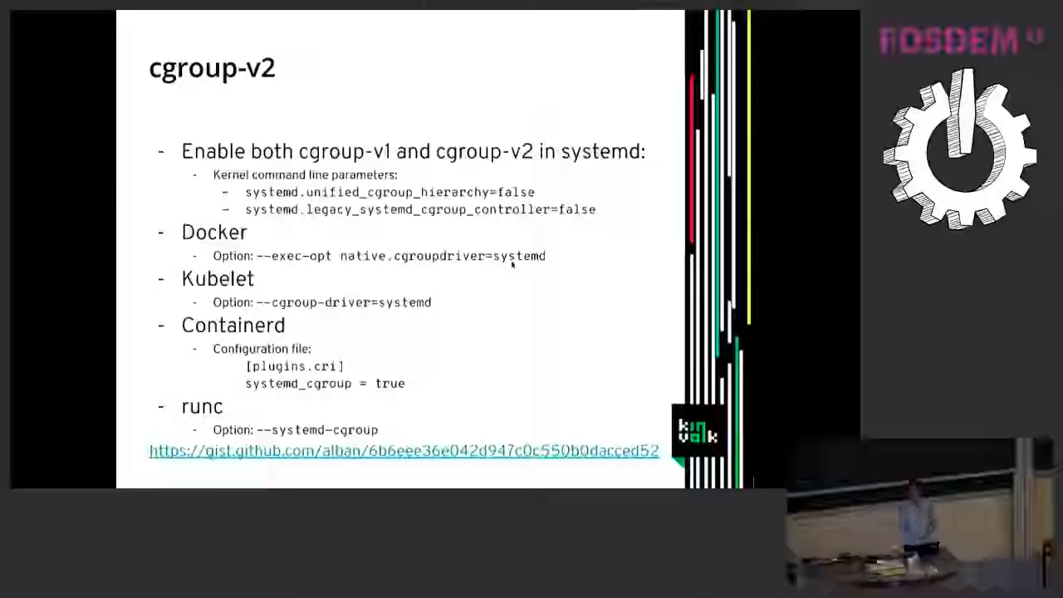